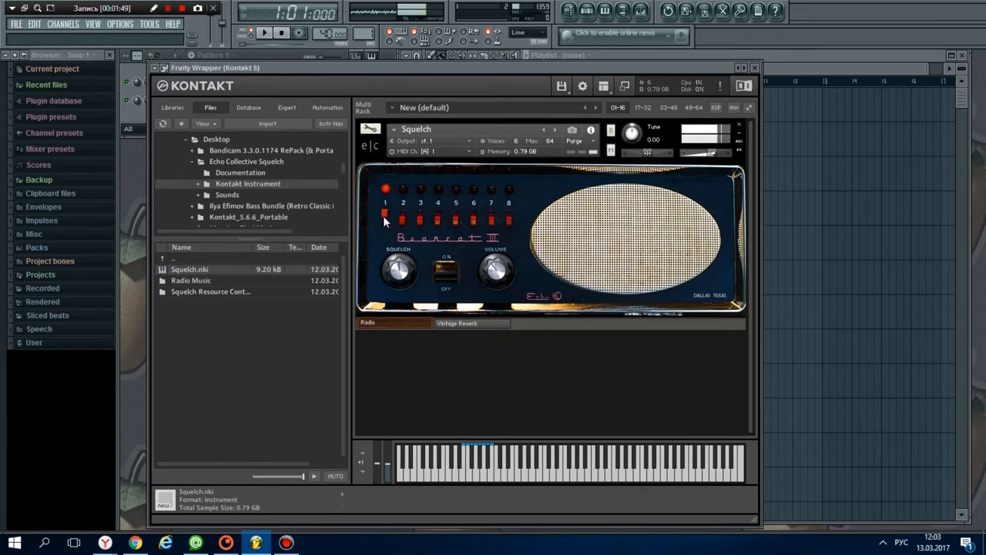
mouse_move(389, 233)
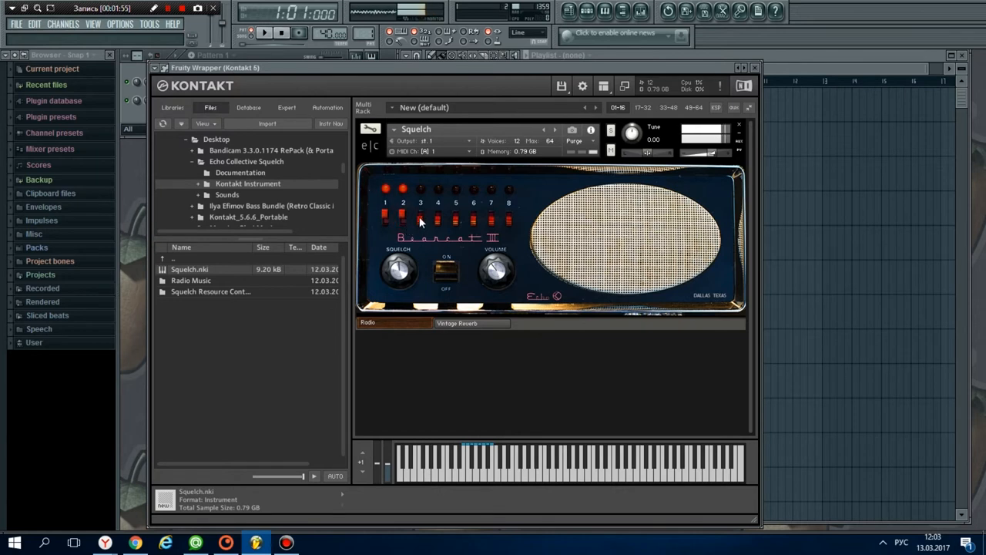
- Audition stations 2 and 3 using the red station buttons
left_click(419, 188)
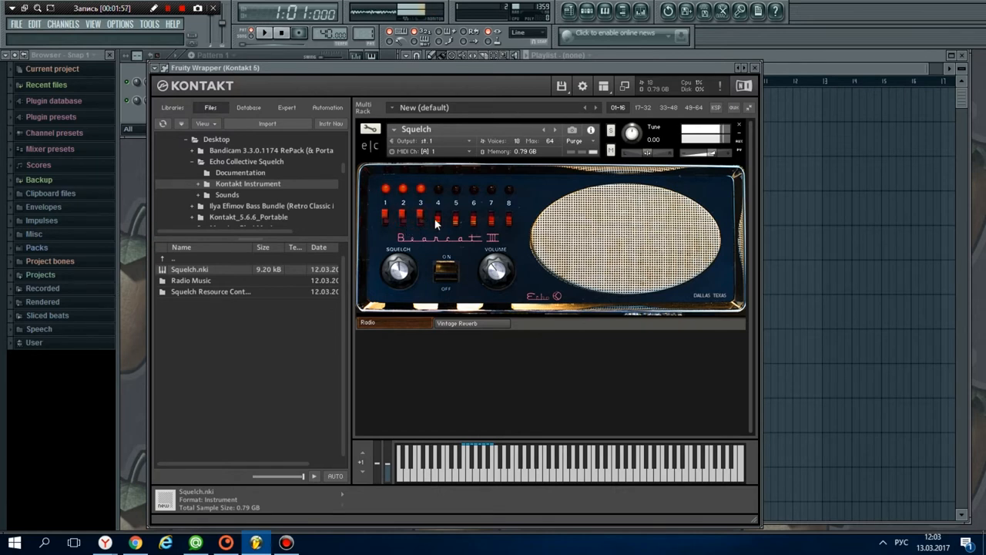
left_click(438, 213)
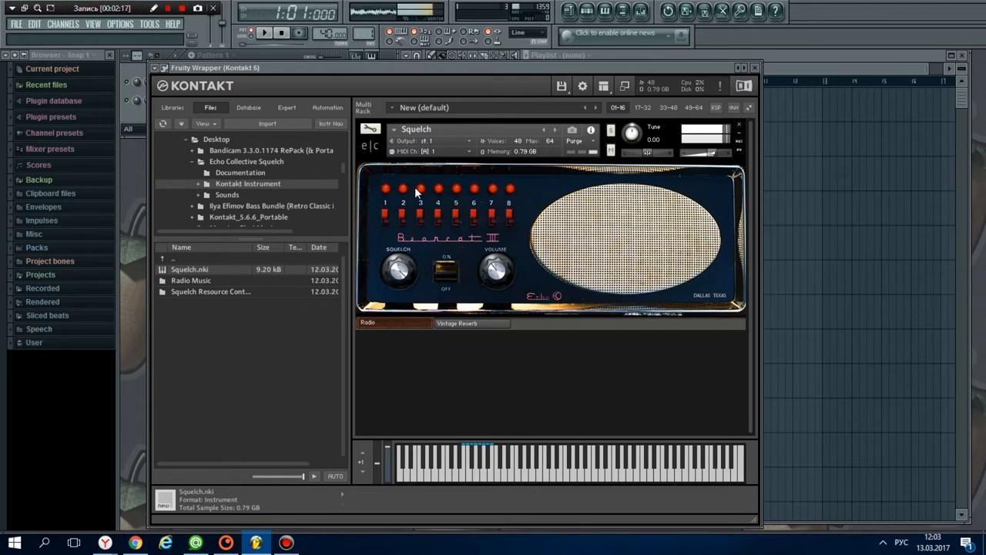
- Switch the Squelch radio to another station so a single indicator is lit
left_click_drag(398, 270, 400, 277)
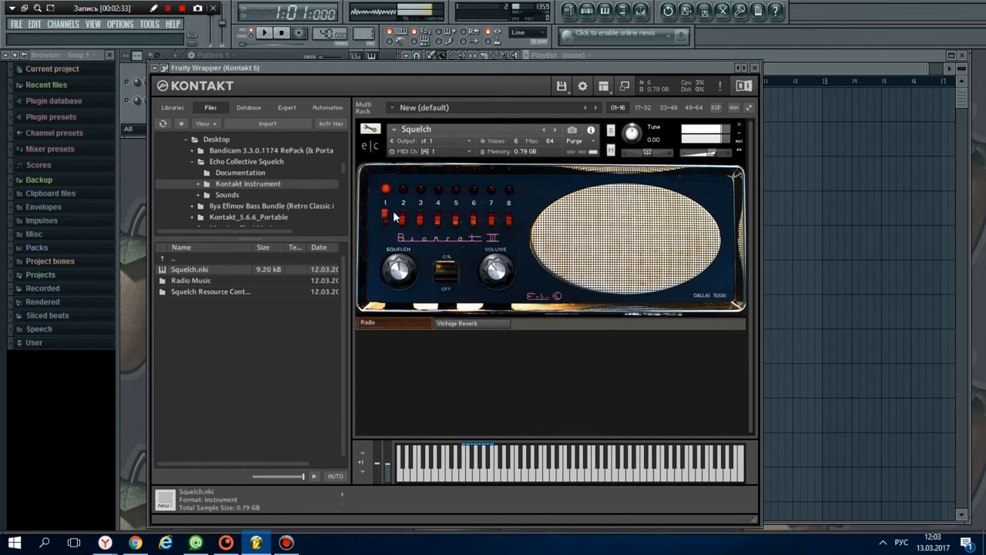
left_click(399, 271)
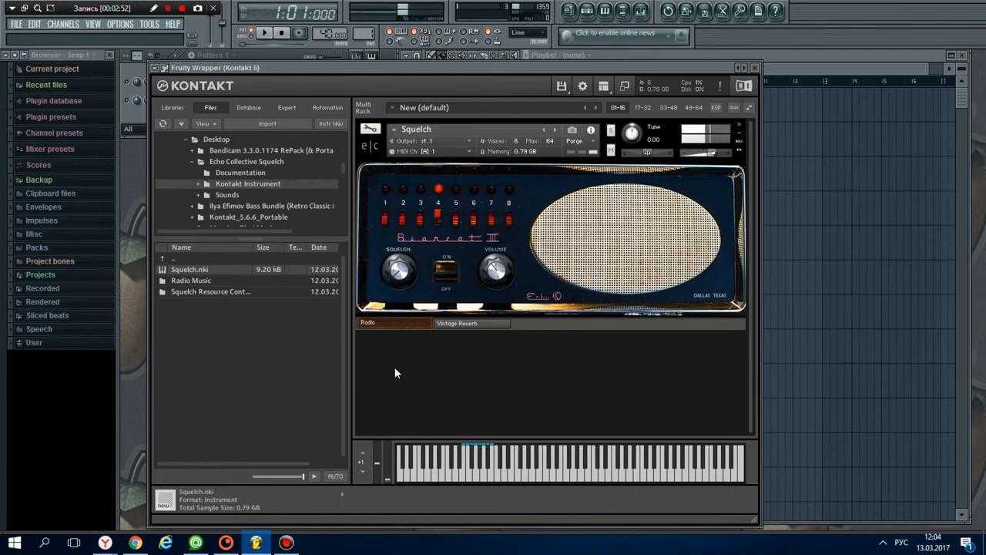
left_click(438, 219)
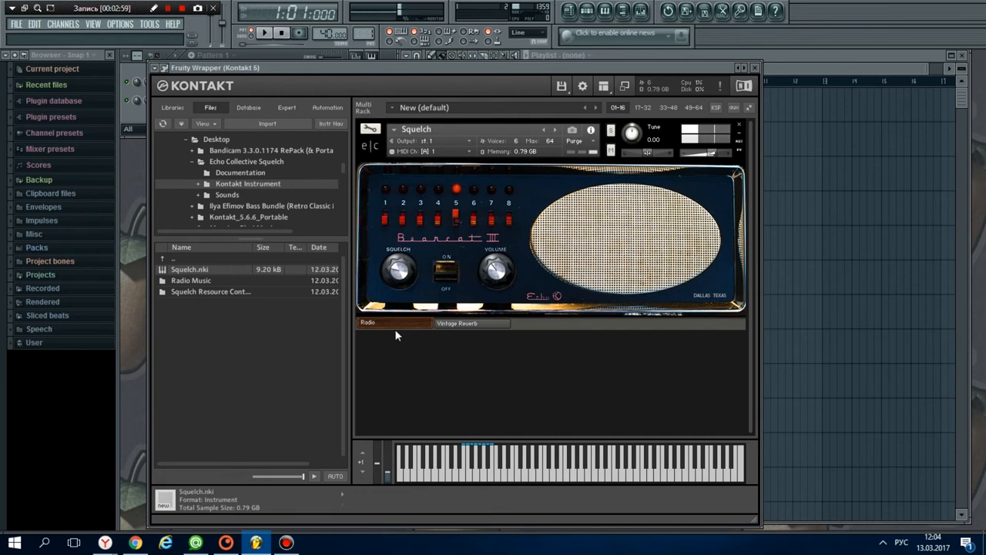
left_click_drag(397, 269, 398, 262)
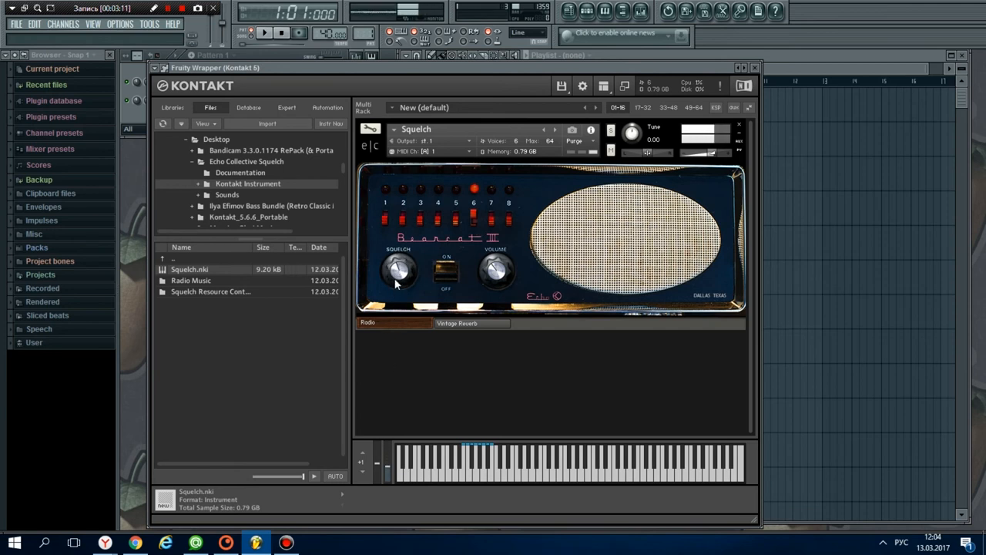
- Adjust the Squelch knob to a new level with a few fine-tuning drags
left_click(490, 222)
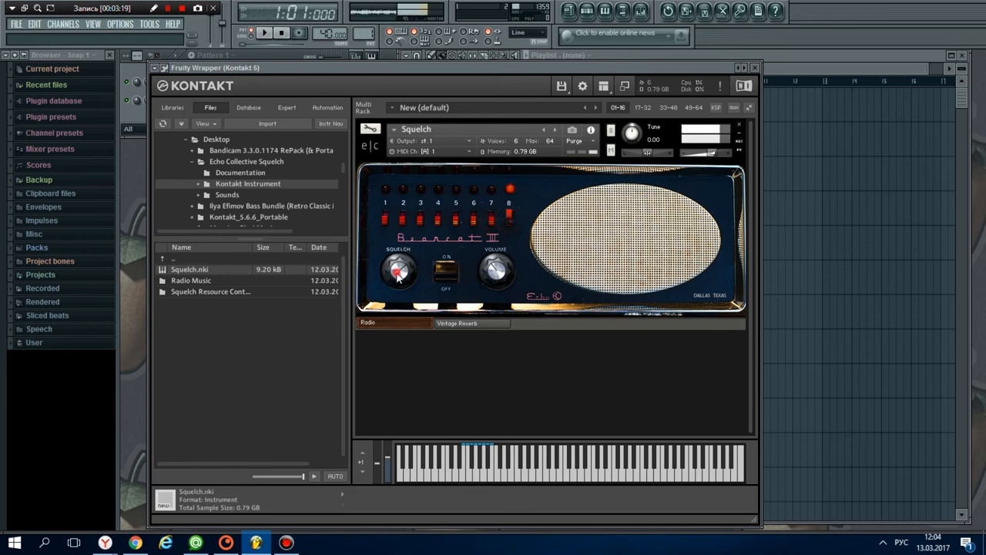
left_click_drag(399, 270, 400, 262)
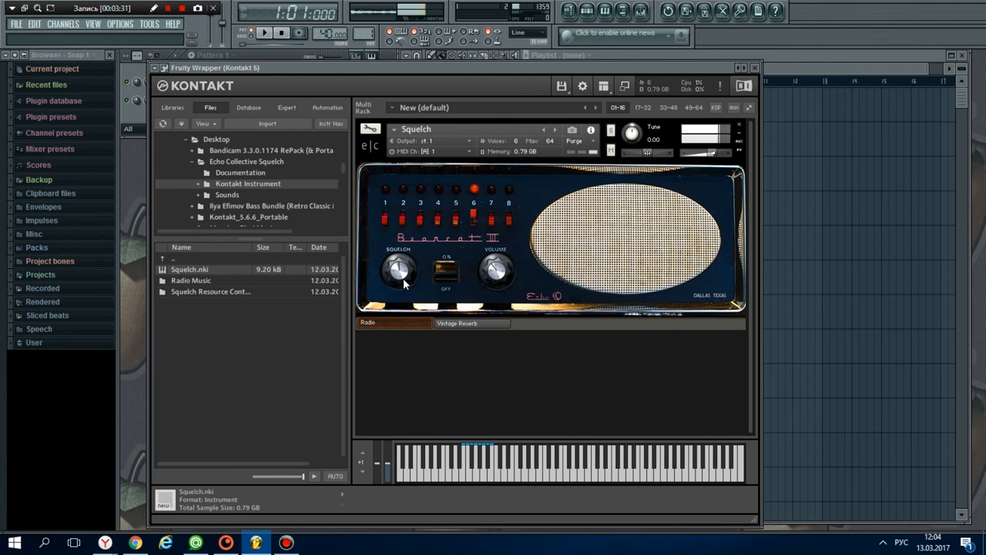
left_click_drag(397, 274, 400, 268)
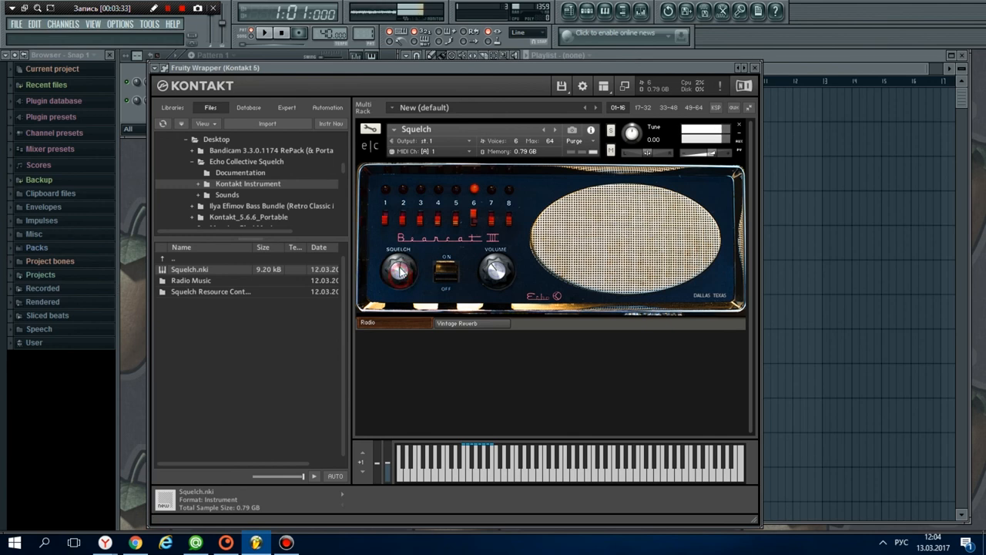
left_click_drag(399, 269, 401, 291)
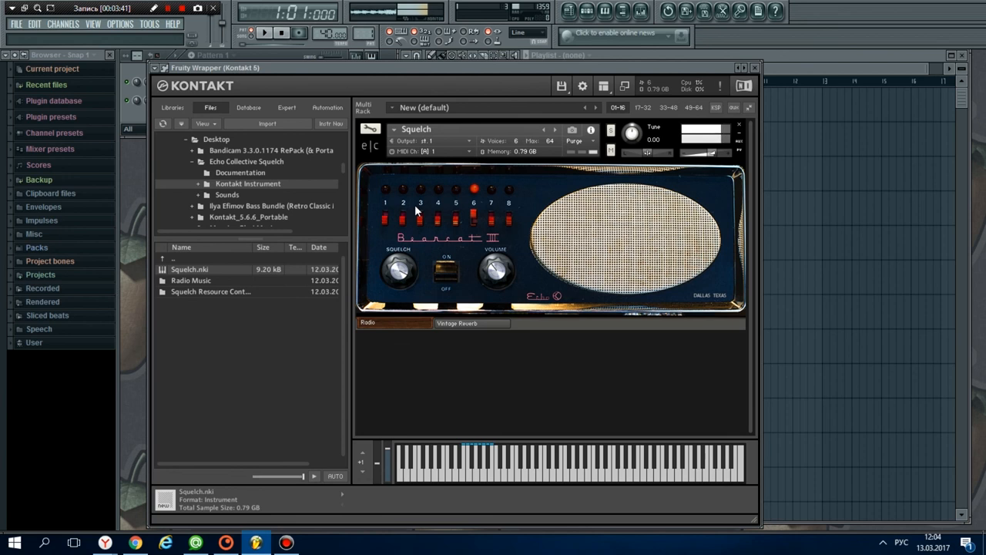
mouse_move(476, 230)
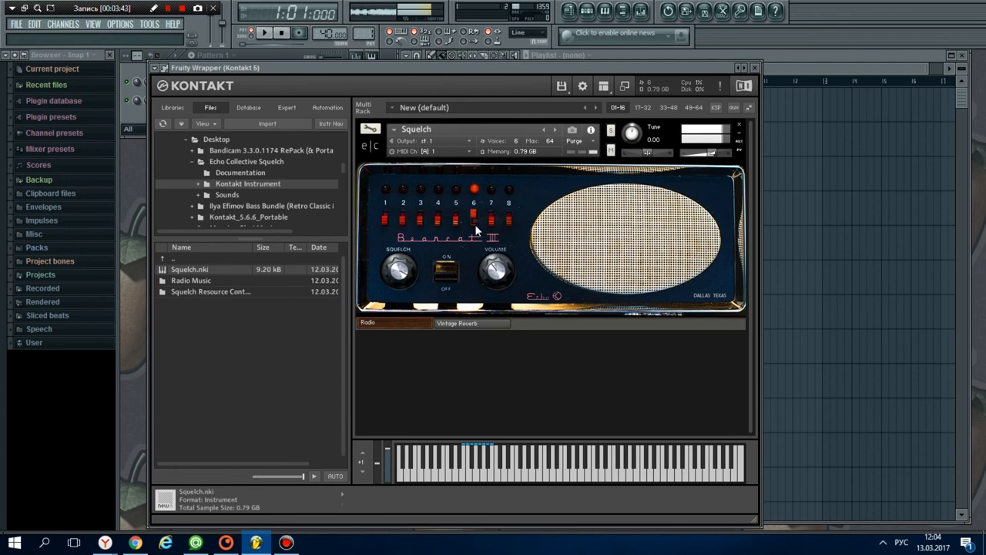